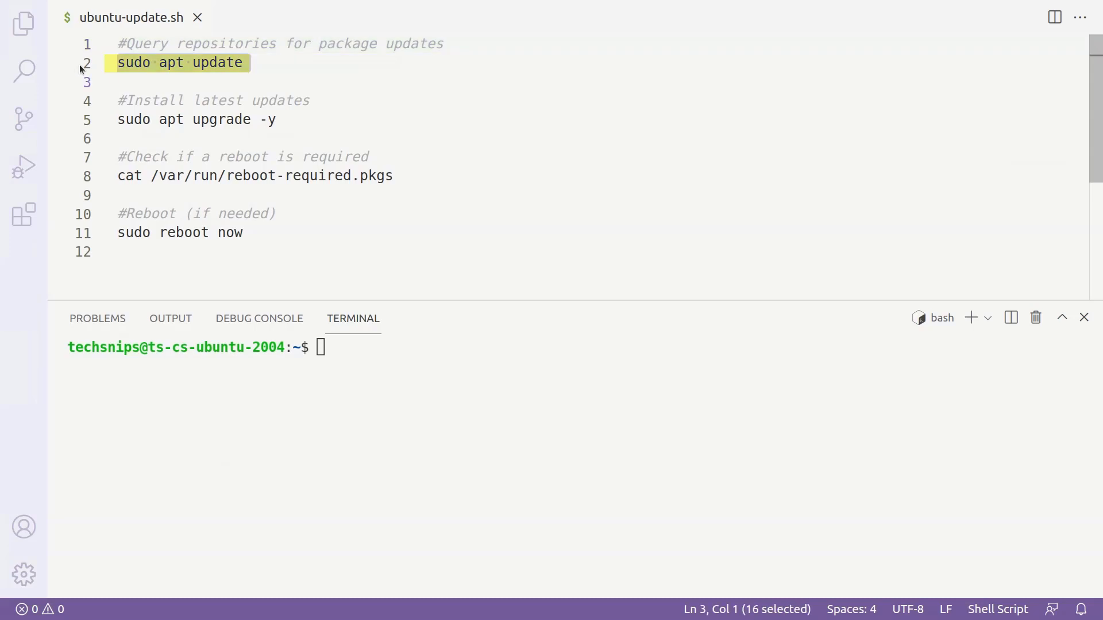
# Step: Run 'sudo apt update' in the terminal, reporting 328 packages can be upgraded
pyautogui.press('Return')
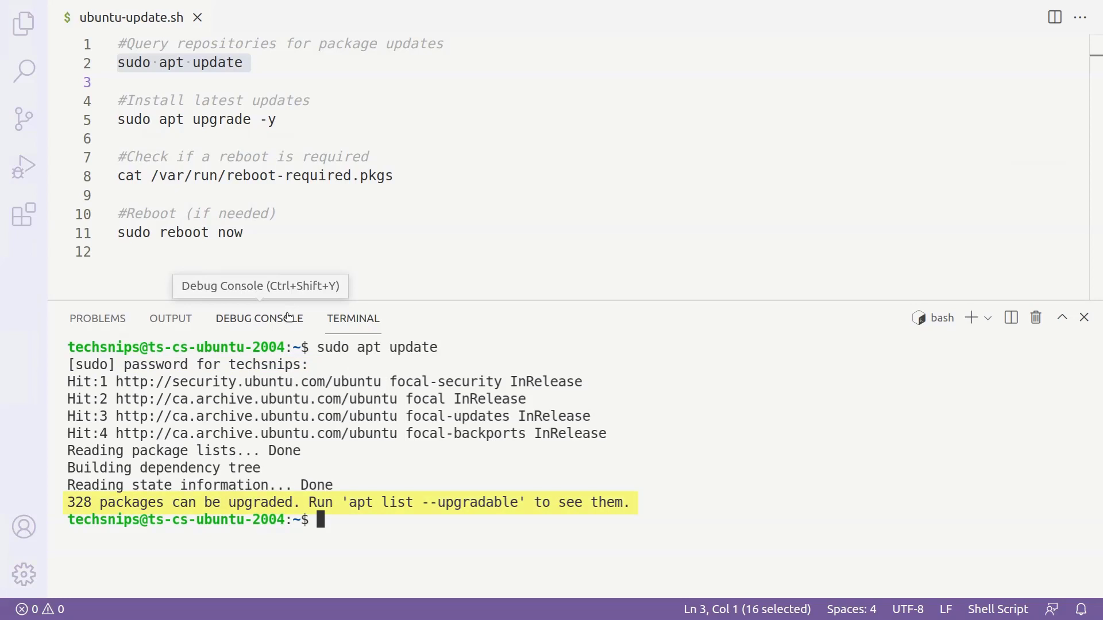
pyautogui.moveTo(281, 323)
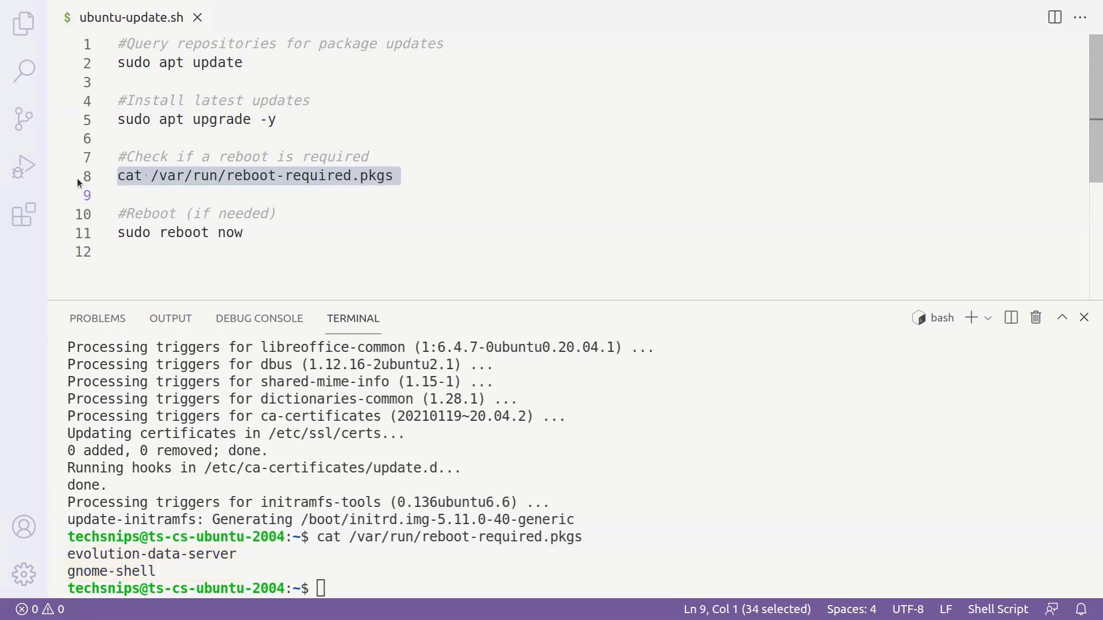
# Step: Run 'cat /var/run/reboot-required.pkgs', listing evolution-data-server and gnome-shell as needing a reboot
pyautogui.click(118, 195)
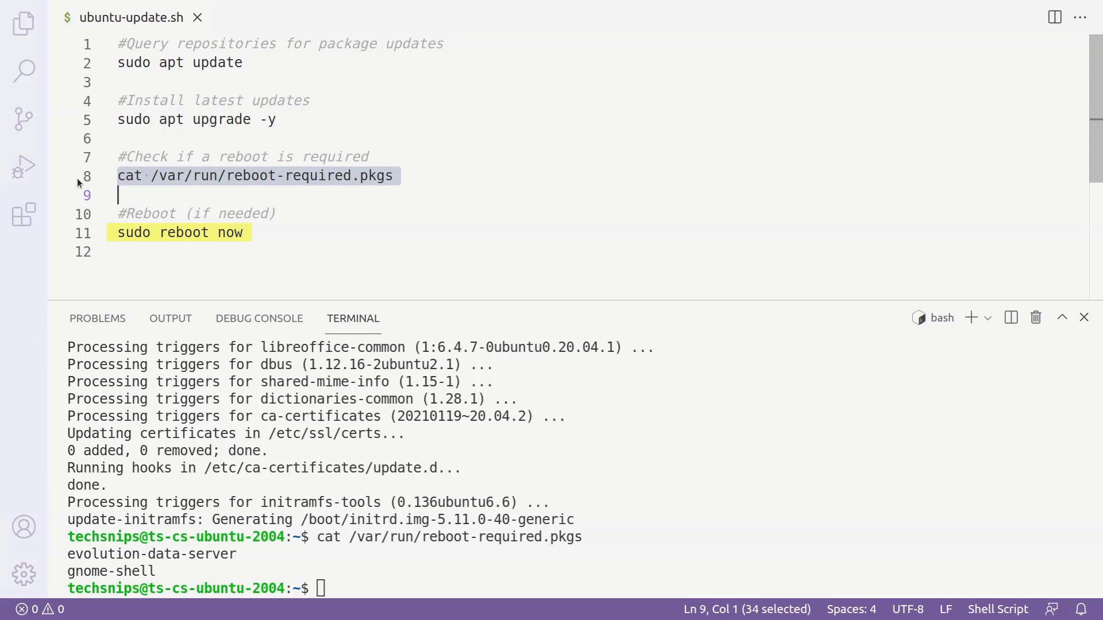
pyautogui.moveTo(78, 209)
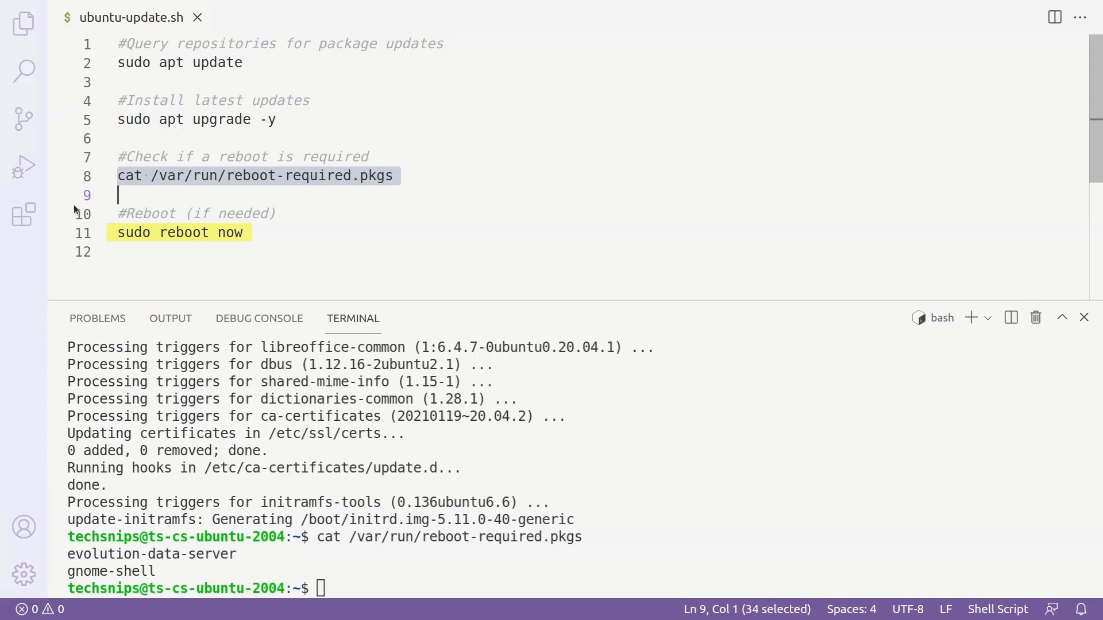